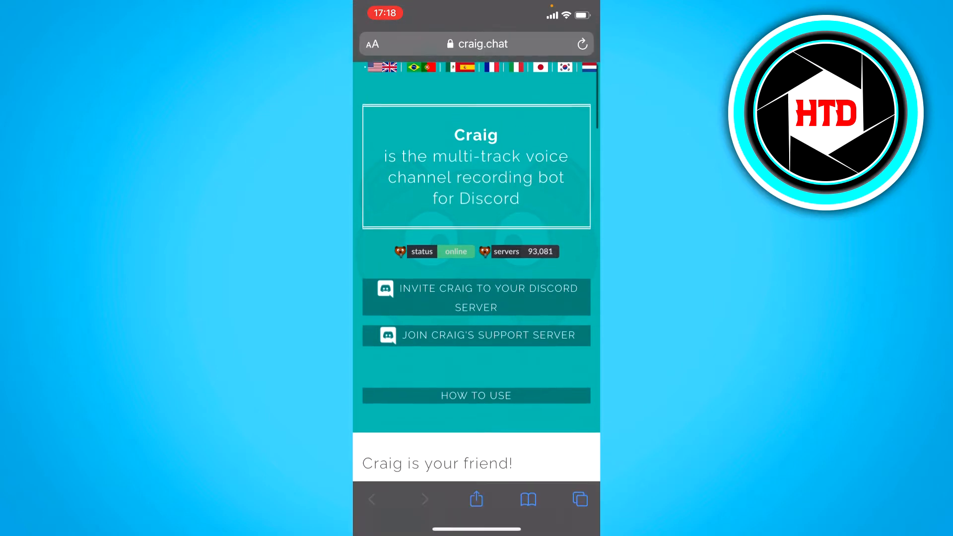
Step: Start the Craig invite from craig.chat and log in to Discord to reach authorization
{"action": "left_click", "coordinate": [476, 297]}
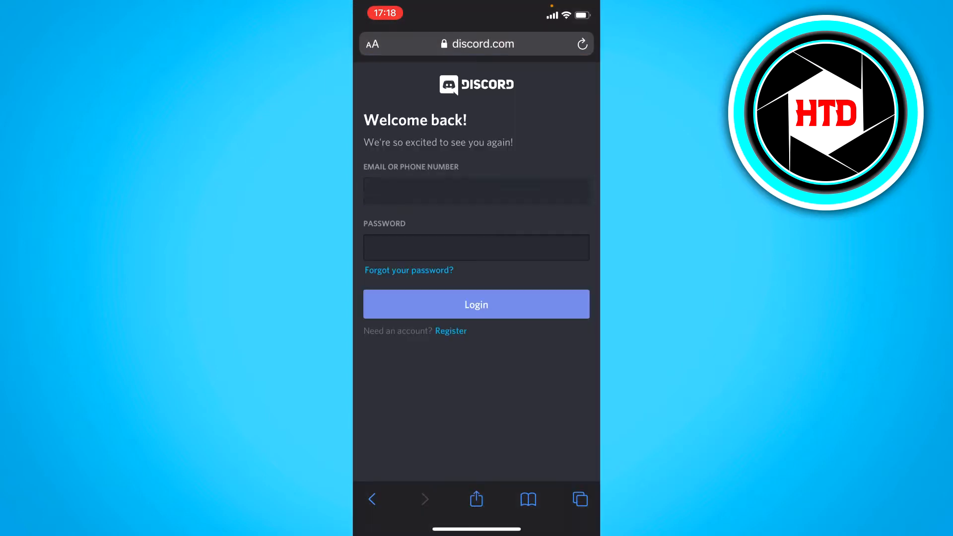
{"action": "left_click", "coordinate": [475, 190]}
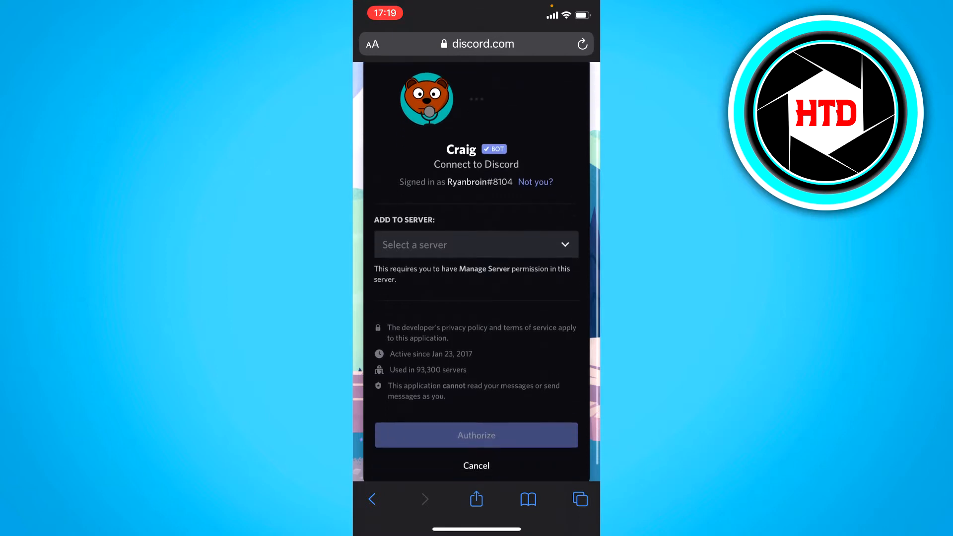
Step: Choose the middle server from the server dropdown and authorize Craig for it
{"action": "left_click", "coordinate": [476, 244]}
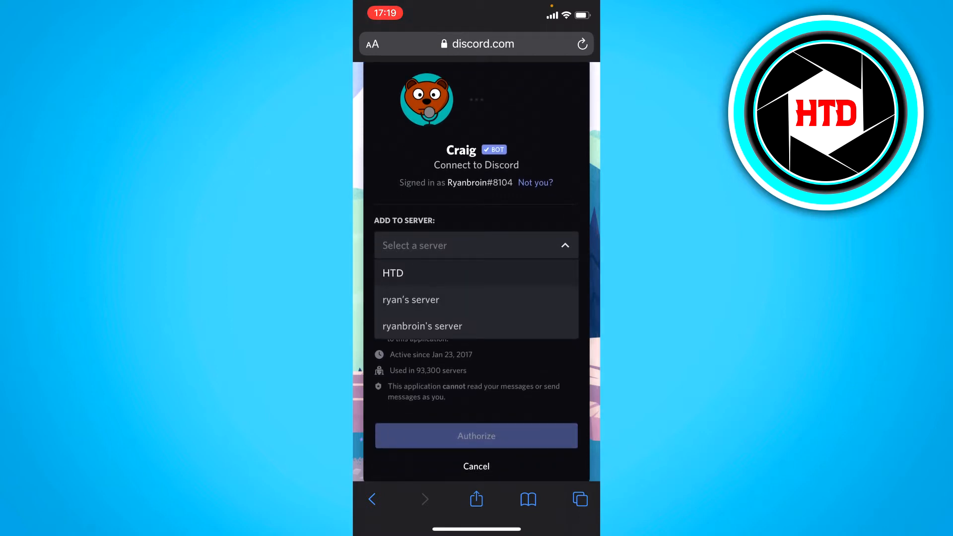
{"action": "left_click", "coordinate": [412, 300]}
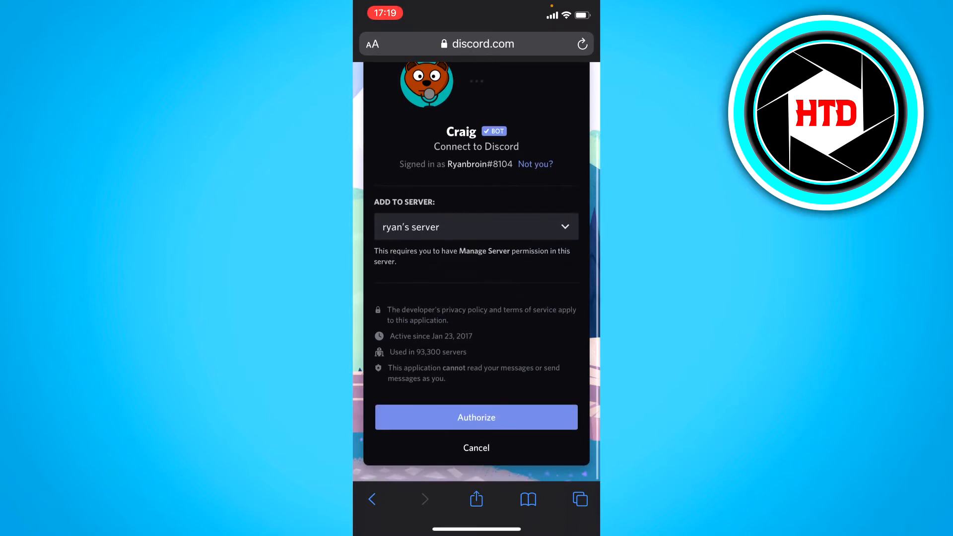
{"action": "left_click", "coordinate": [476, 417]}
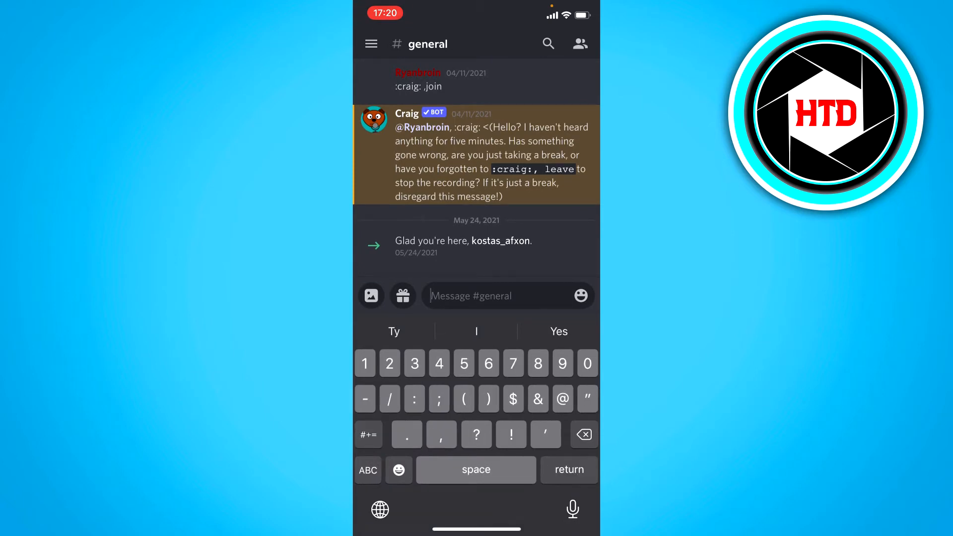
Step: Send ':craig:, join' in #general, connect to the General voice channel, and return to #general
{"action": "type", "text": ":craig:, jo"}
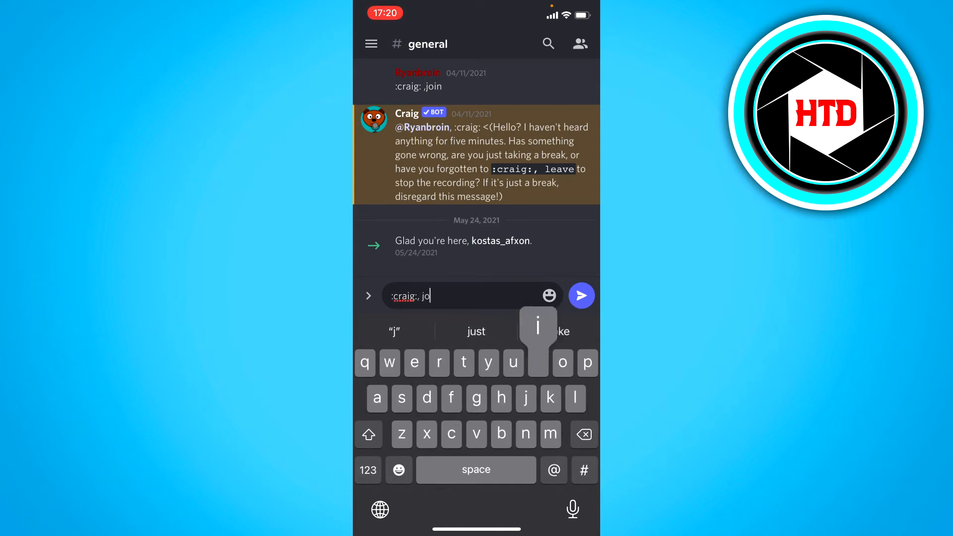
{"action": "left_click", "coordinate": [580, 295]}
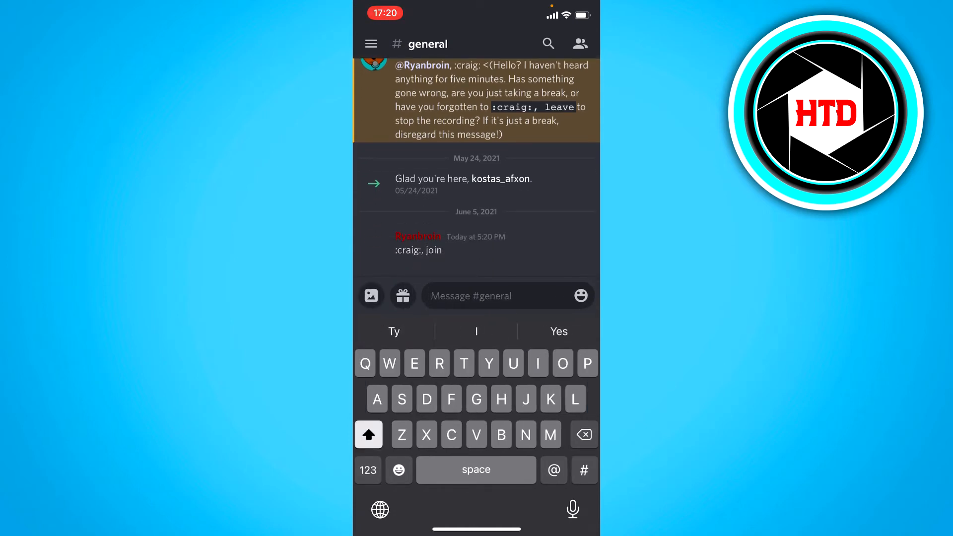
{"action": "left_click", "coordinate": [371, 43]}
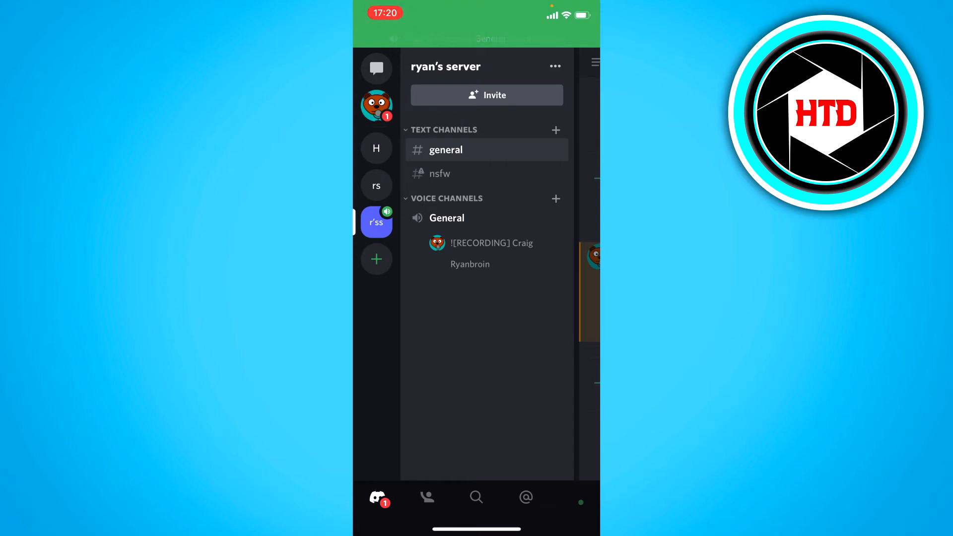
{"action": "left_click", "coordinate": [447, 218]}
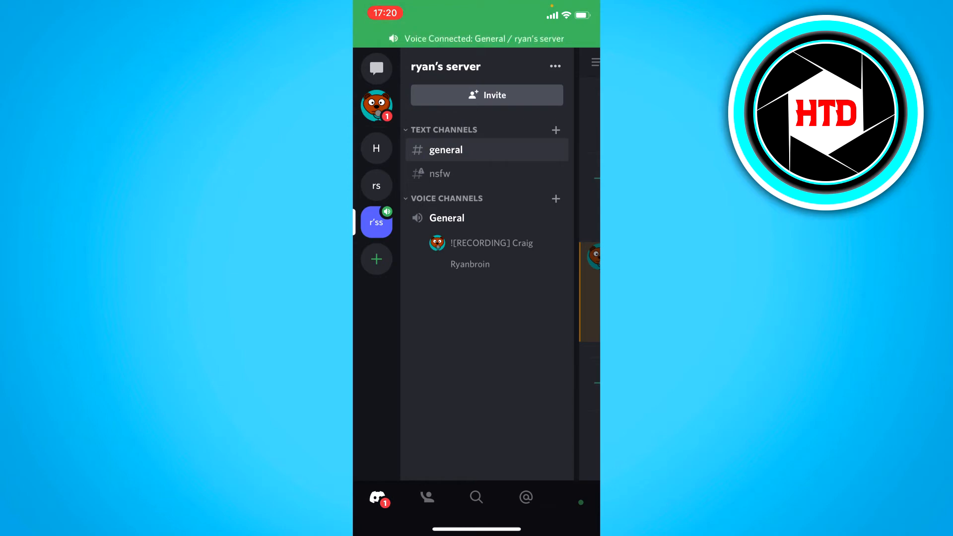
{"action": "left_click", "coordinate": [446, 150]}
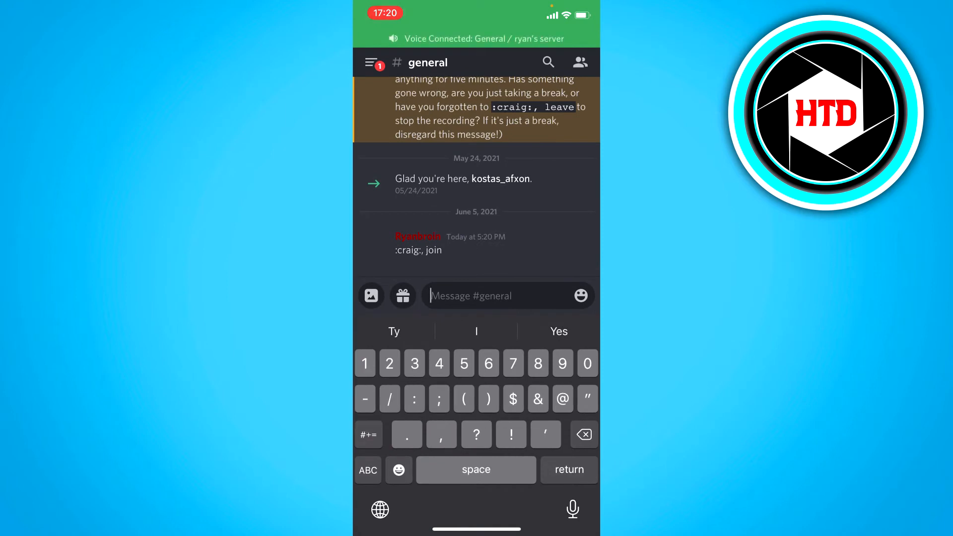
Step: Send ':craig:, leave' in #general and open Craig's unread direct message
{"action": "type", "text": ":craig:,"}
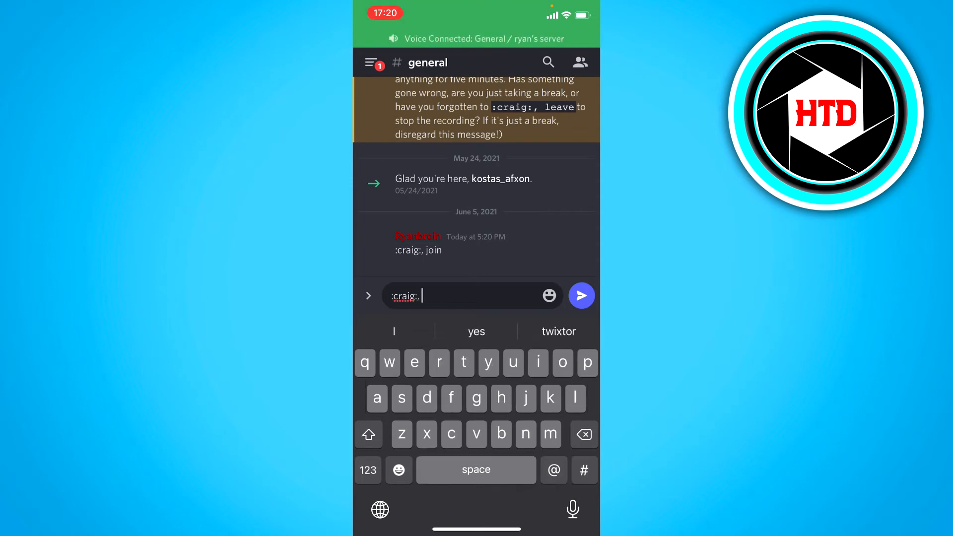
{"action": "type", "text": "leave"}
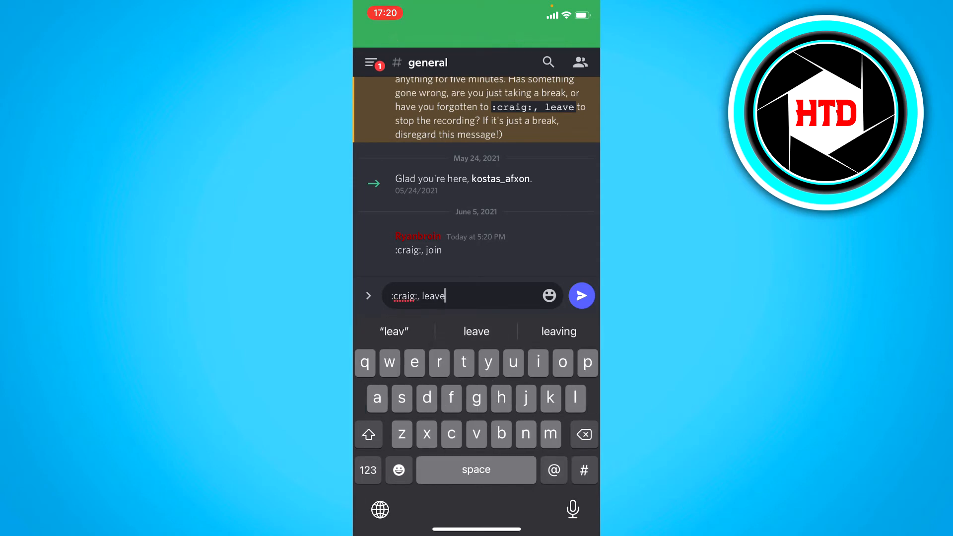
{"action": "left_click", "coordinate": [580, 296]}
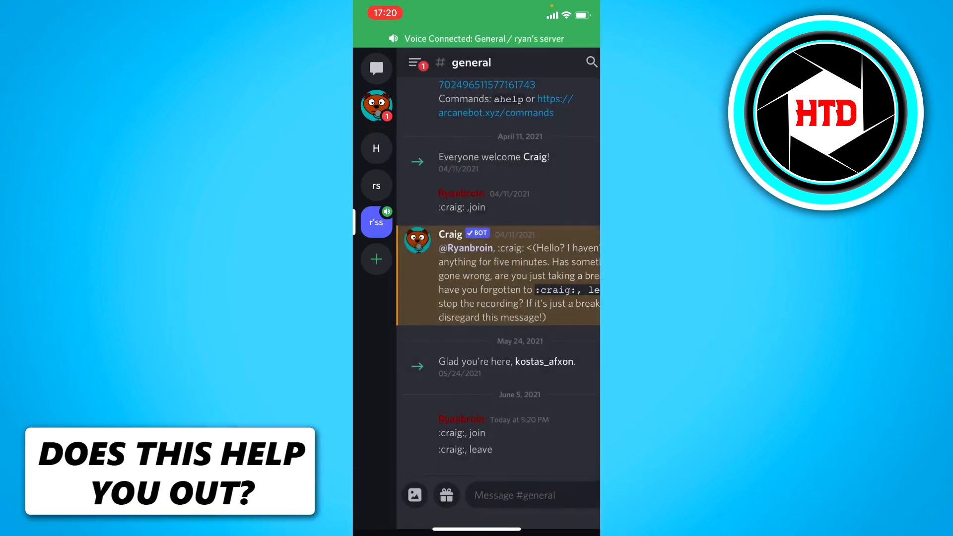
{"action": "left_click", "coordinate": [415, 62]}
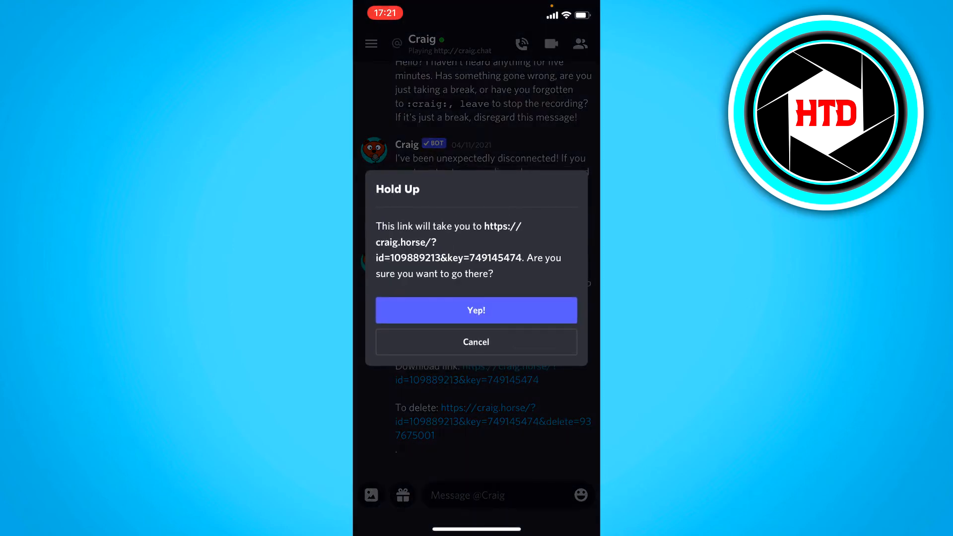
Step: Confirm 'Yep!' on the Hold Up dialog to open the recording's download link
{"action": "left_click", "coordinate": [476, 310]}
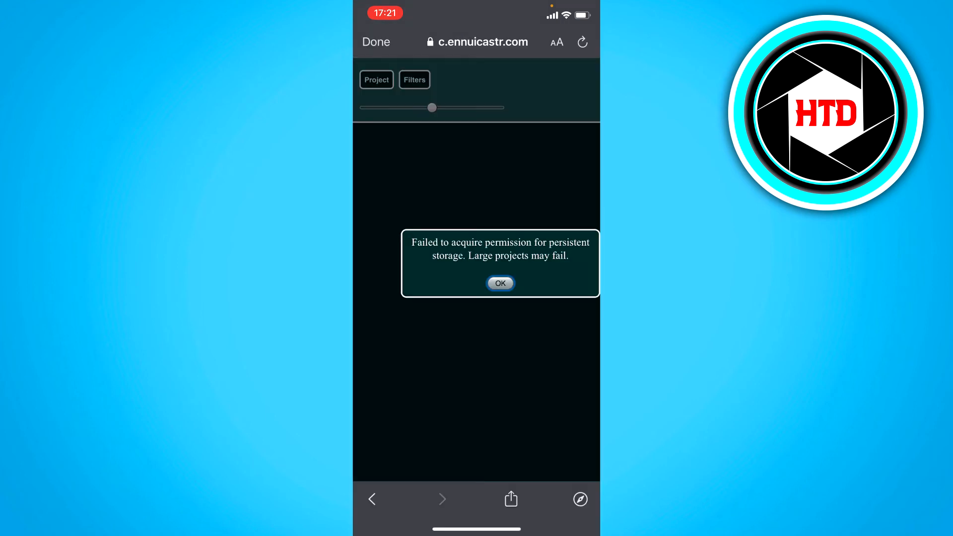
Step: Dismiss the persistent-storage alert and open the share sheet for 109889213.wav
{"action": "left_click", "coordinate": [500, 283]}
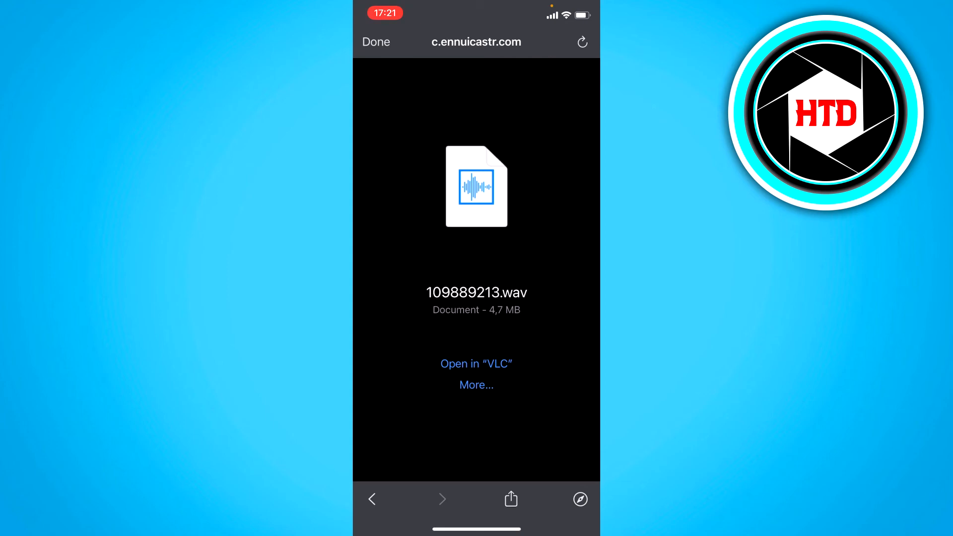
{"action": "left_click", "coordinate": [510, 498]}
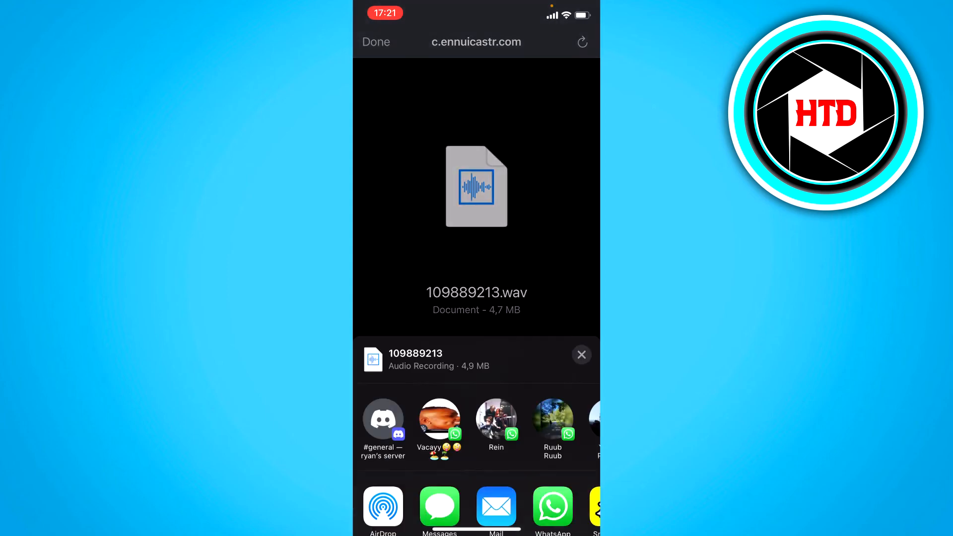